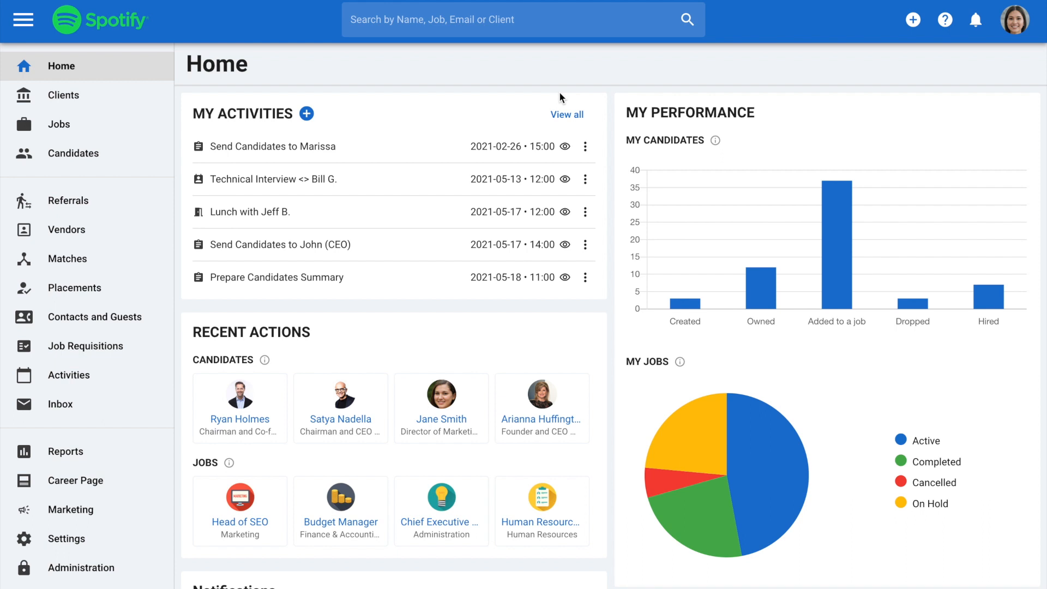
{"action": "mouse_move", "coordinate": [609, 89]}
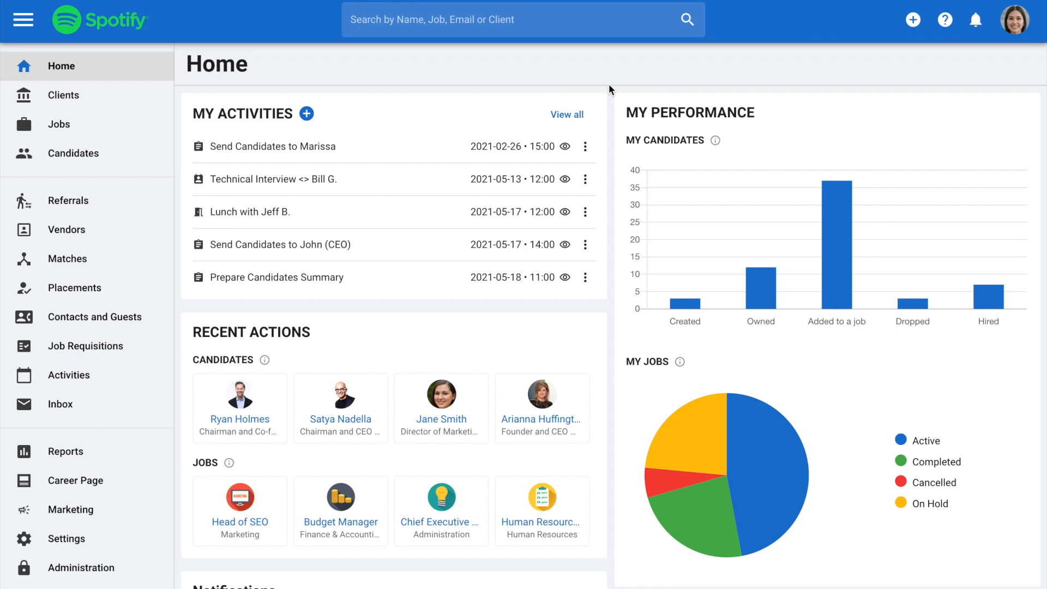
Go from the profile avatar's account menu to Settings and the Email Settings page.
{"action": "left_click", "coordinate": [1016, 20]}
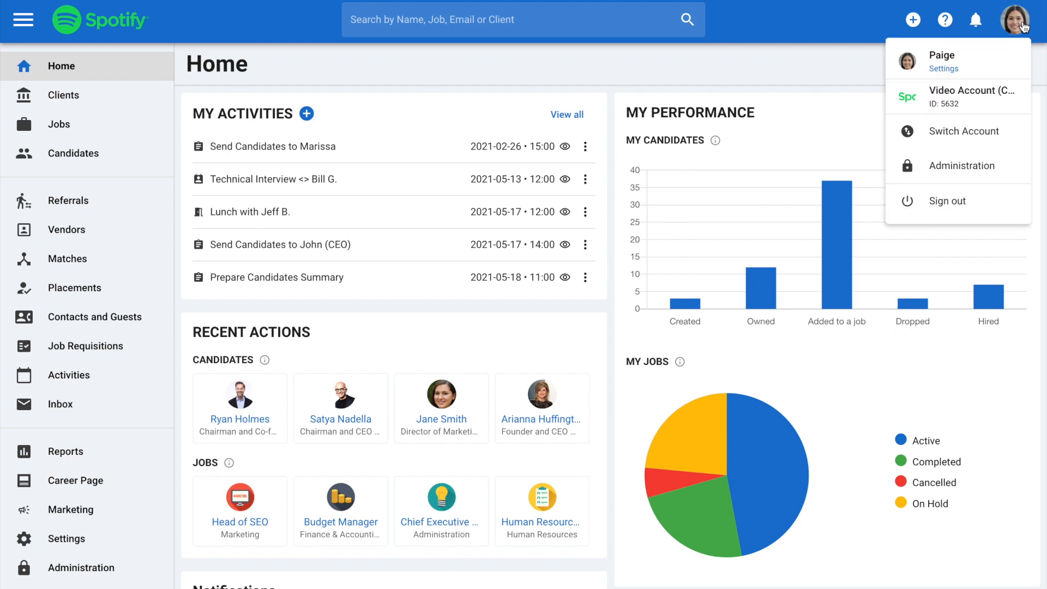
{"action": "left_click", "coordinate": [944, 69]}
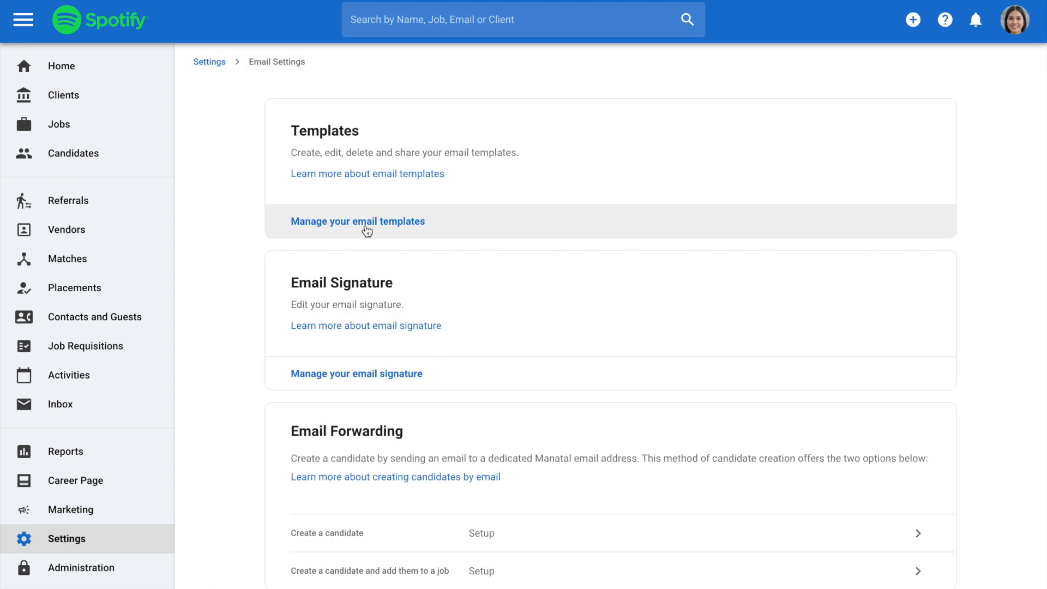
Review the 'Application acknowledgement' template from the Email Templates list and close it unchanged.
{"action": "left_click", "coordinate": [358, 221]}
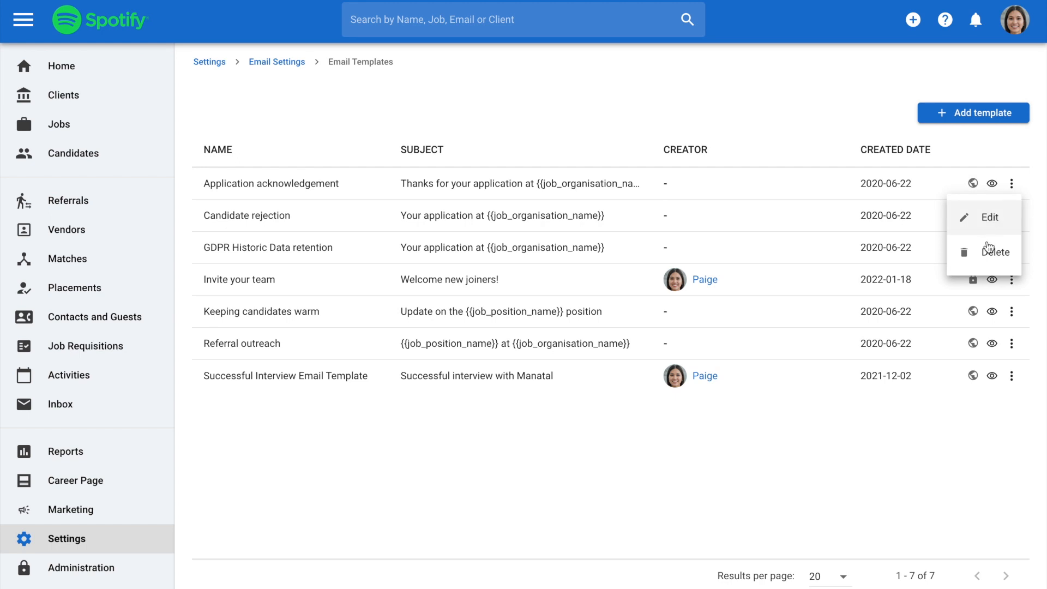
{"action": "left_click", "coordinate": [991, 217]}
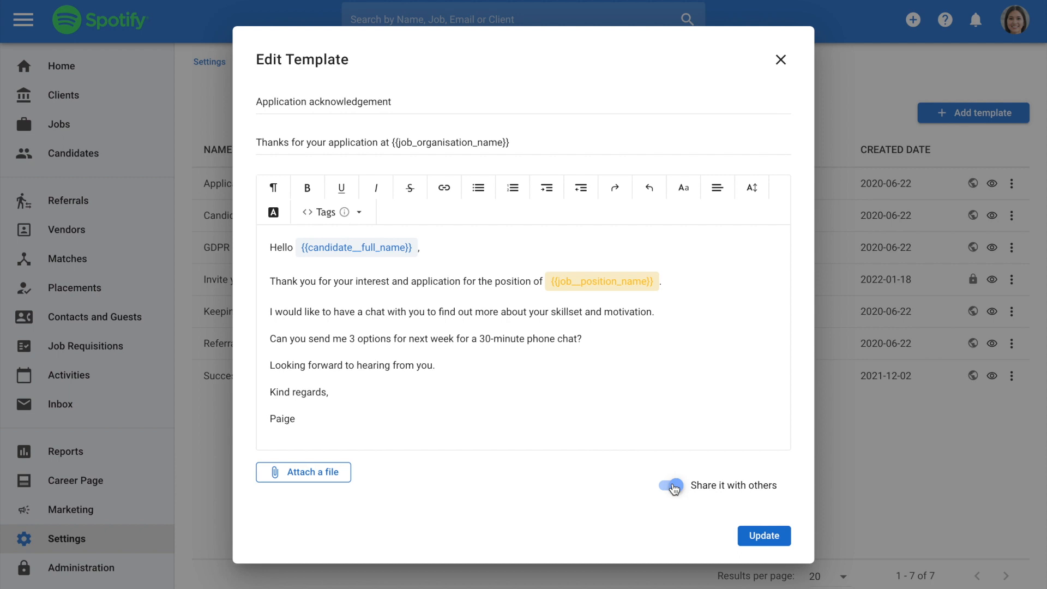
{"action": "left_click", "coordinate": [780, 59]}
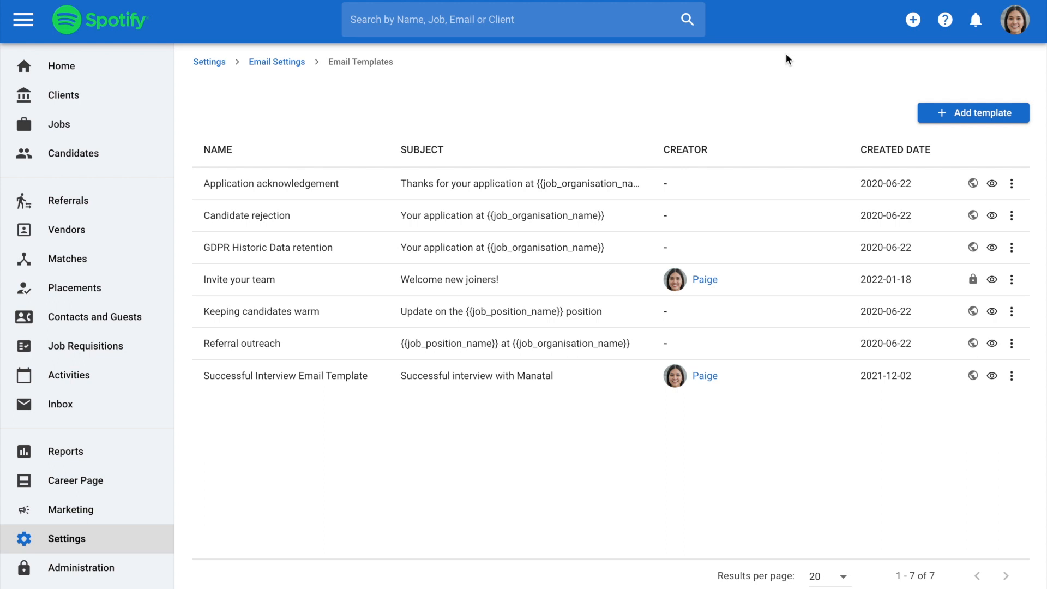
{"action": "mouse_move", "coordinate": [973, 112]}
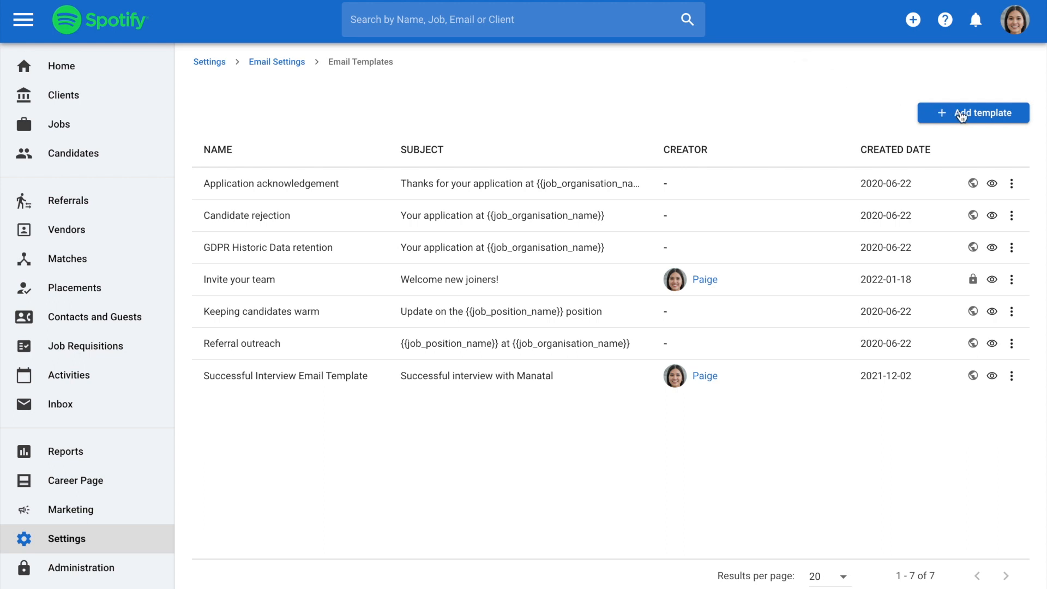
Add a template named 'Invitation - Phone Interview', subject 'Invitation to a phone interview', message starting 'Hello'.
{"action": "left_click", "coordinate": [973, 112]}
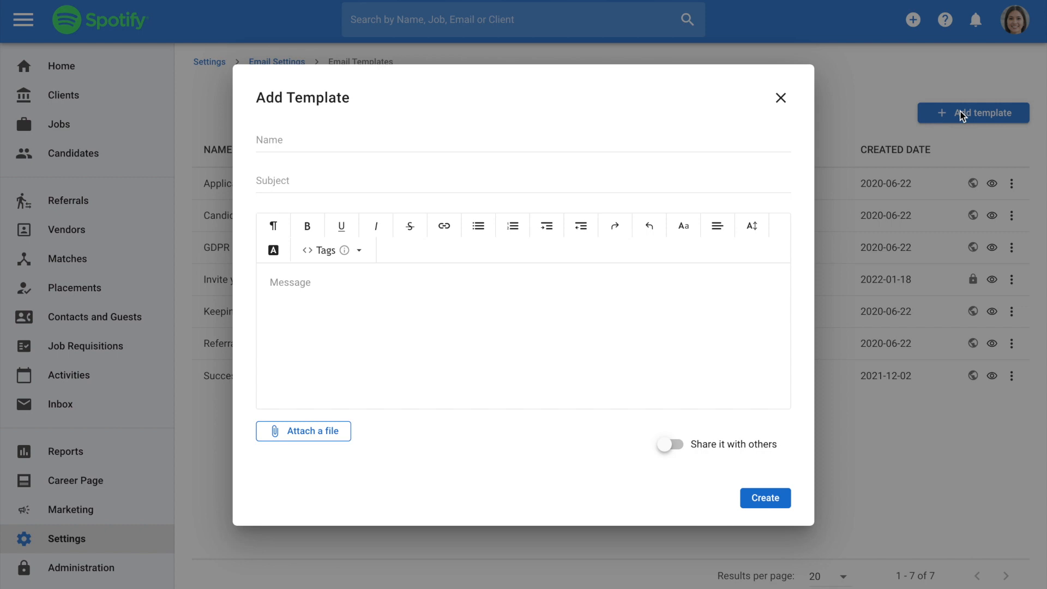
{"action": "mouse_move", "coordinate": [778, 127]}
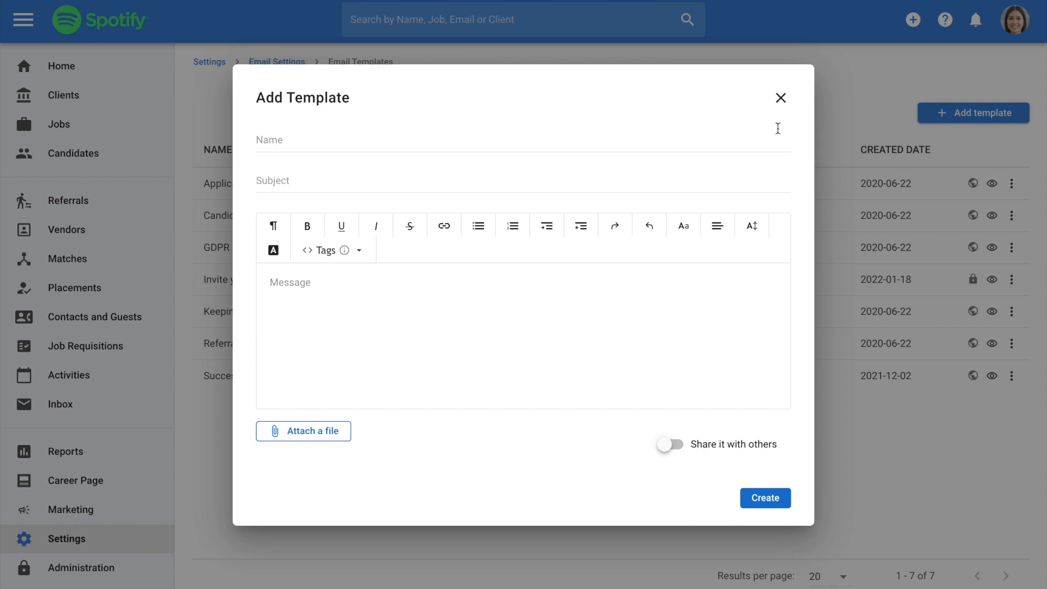
{"action": "type", "text": "Invitation - Phone Interview"}
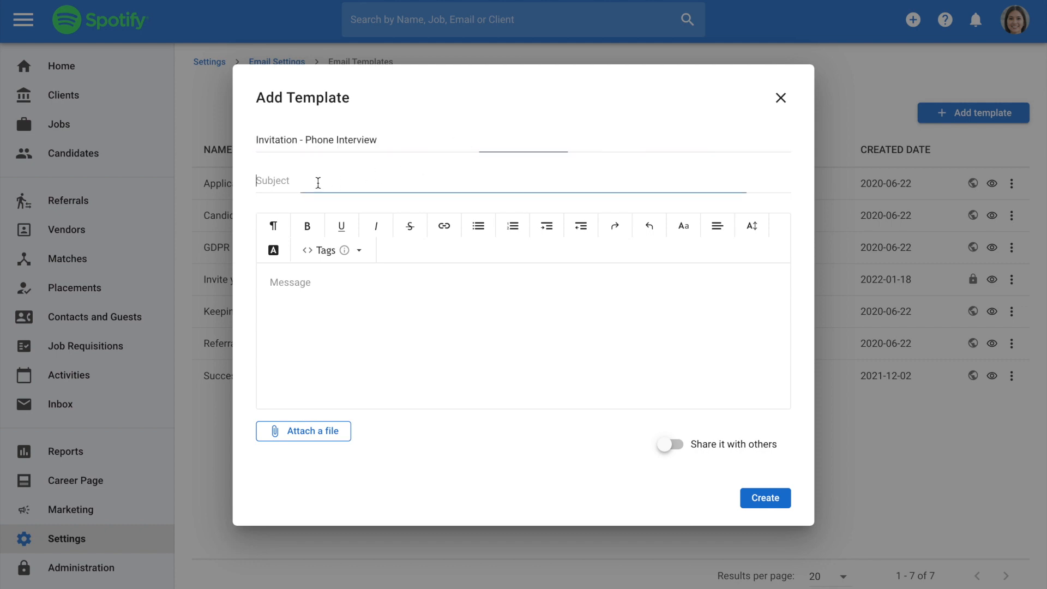
{"action": "type", "text": "Invitation to a phone interview"}
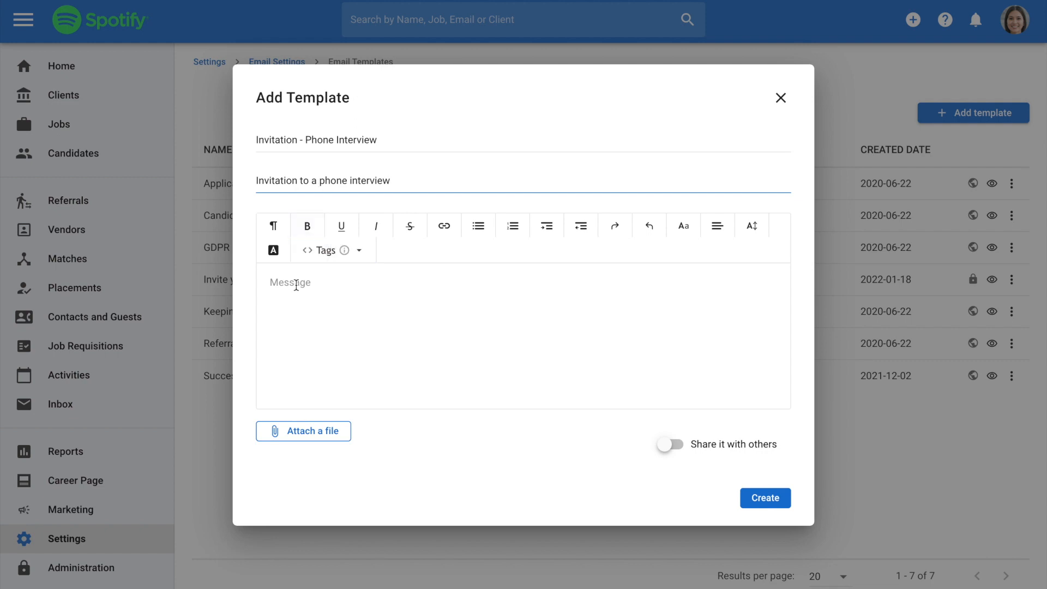
{"action": "type", "text": "He"}
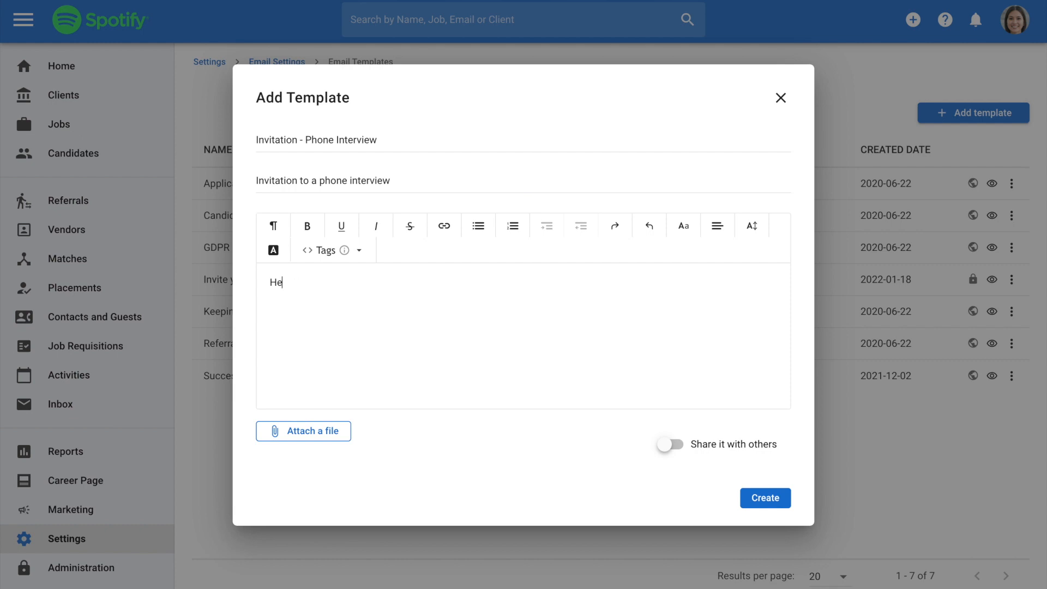
{"action": "type", "text": "llo"}
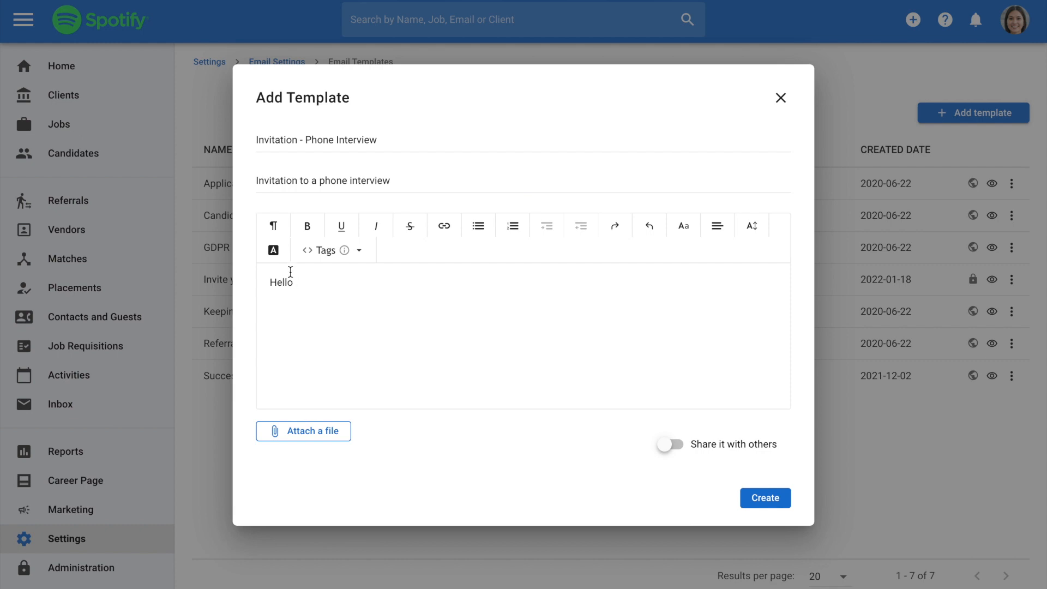
Pick the Candidate > Candidate Name tag for the greeting with fall-back value 'there'.
{"action": "left_click", "coordinate": [327, 250]}
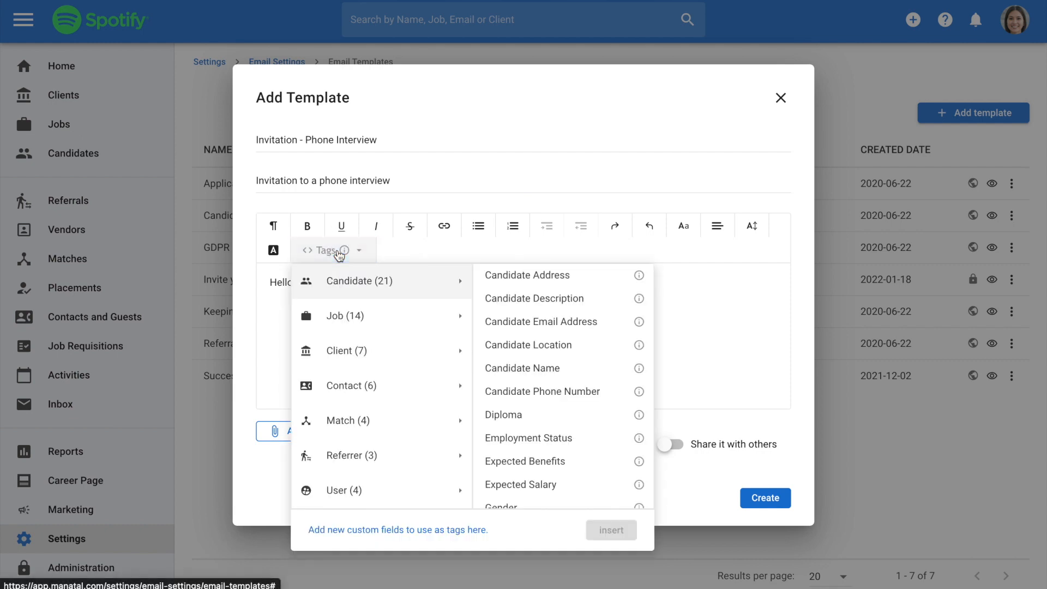
{"action": "mouse_move", "coordinate": [346, 251]}
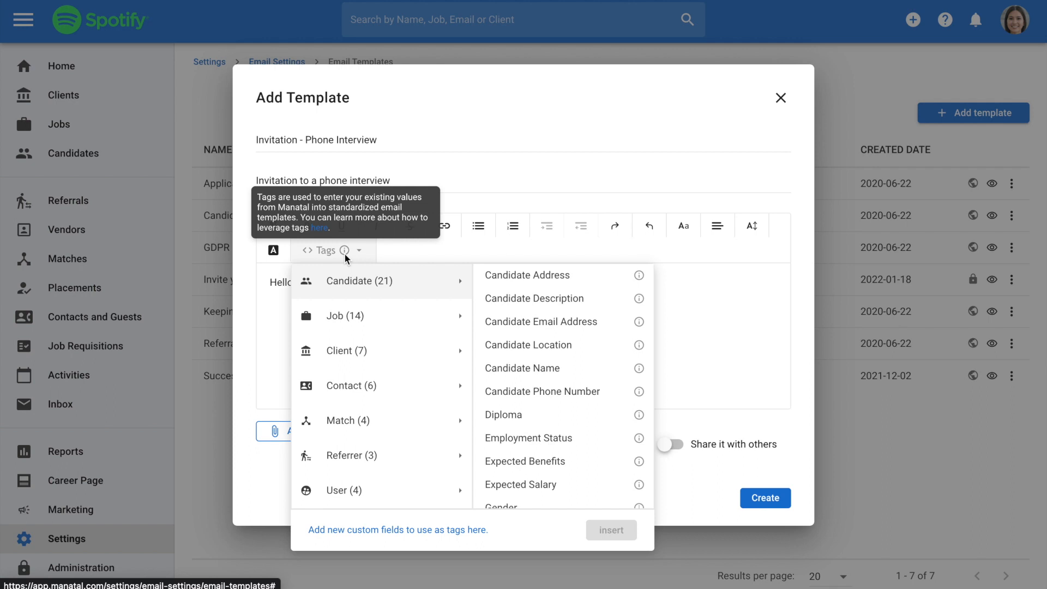
{"action": "mouse_move", "coordinate": [510, 349]}
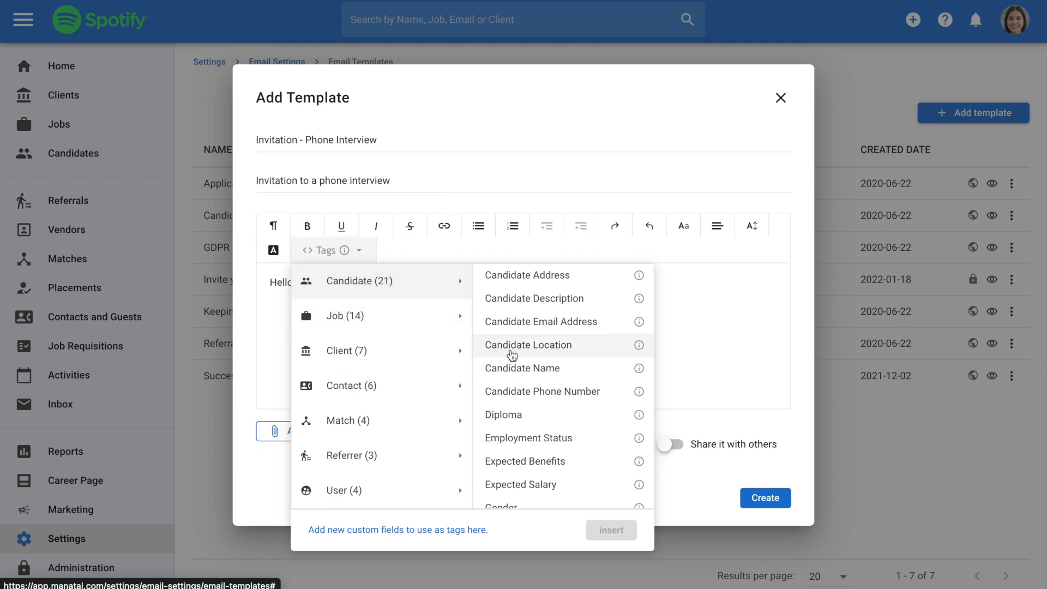
{"action": "left_click", "coordinate": [523, 368]}
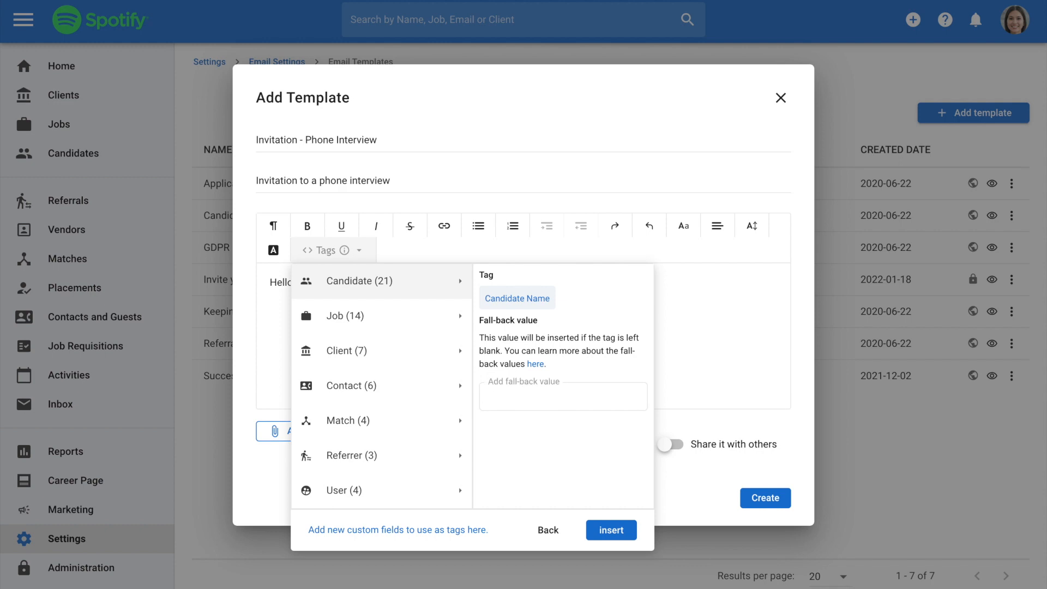
{"action": "type", "text": "there"}
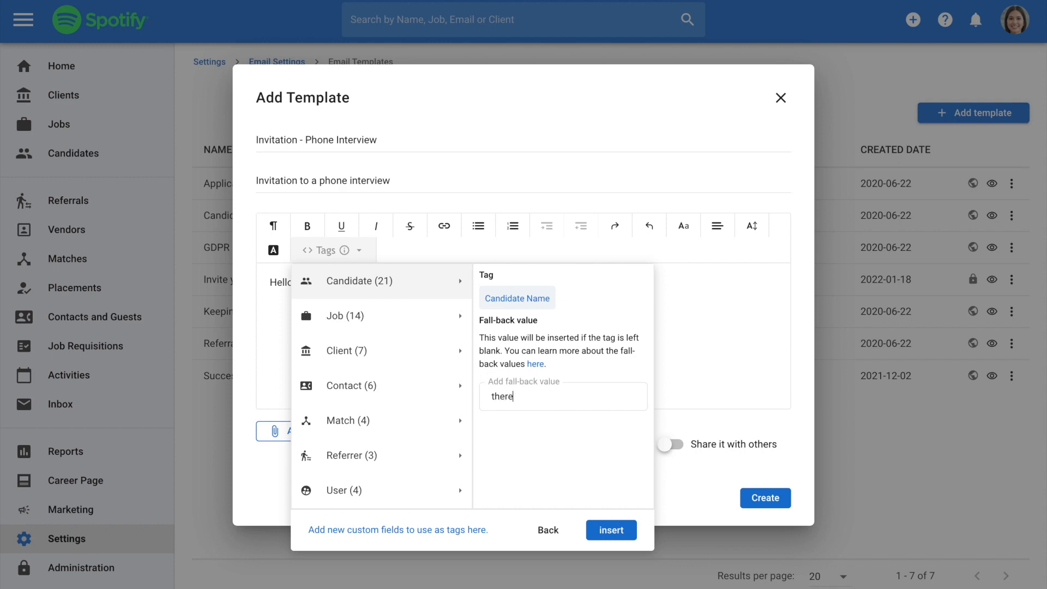
{"action": "mouse_move", "coordinate": [546, 381]}
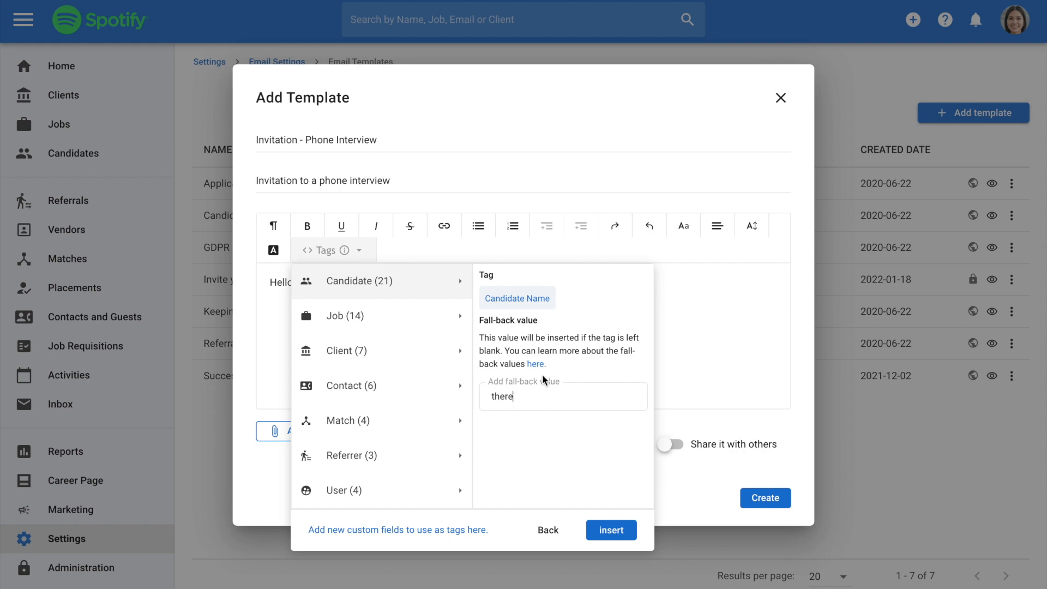
{"action": "mouse_move", "coordinate": [604, 516]}
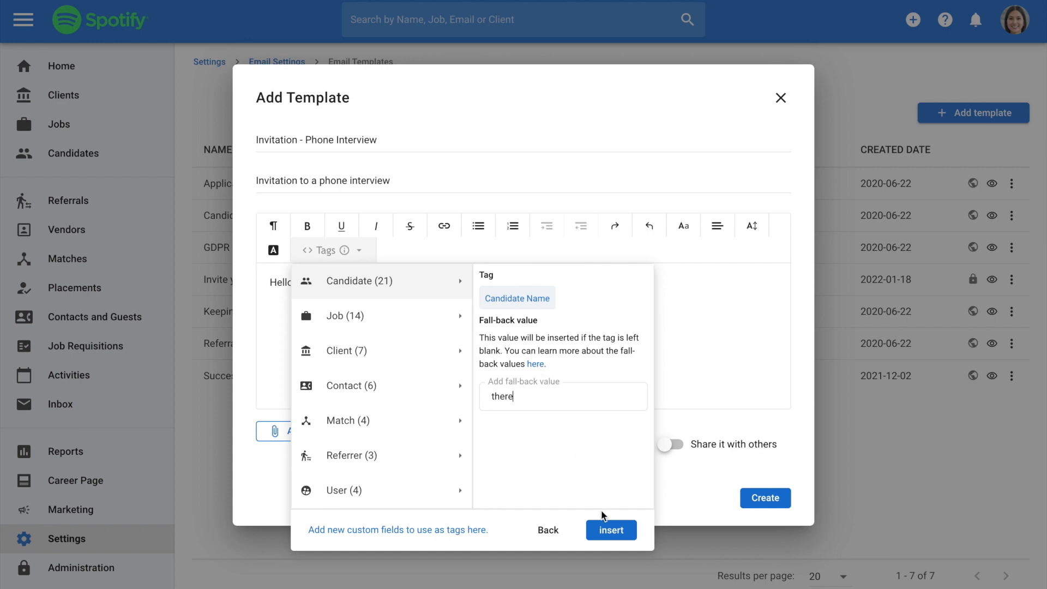
Insert the Candidate Name and Job Position Name tags into the message and create the shared template.
{"action": "left_click", "coordinate": [610, 531]}
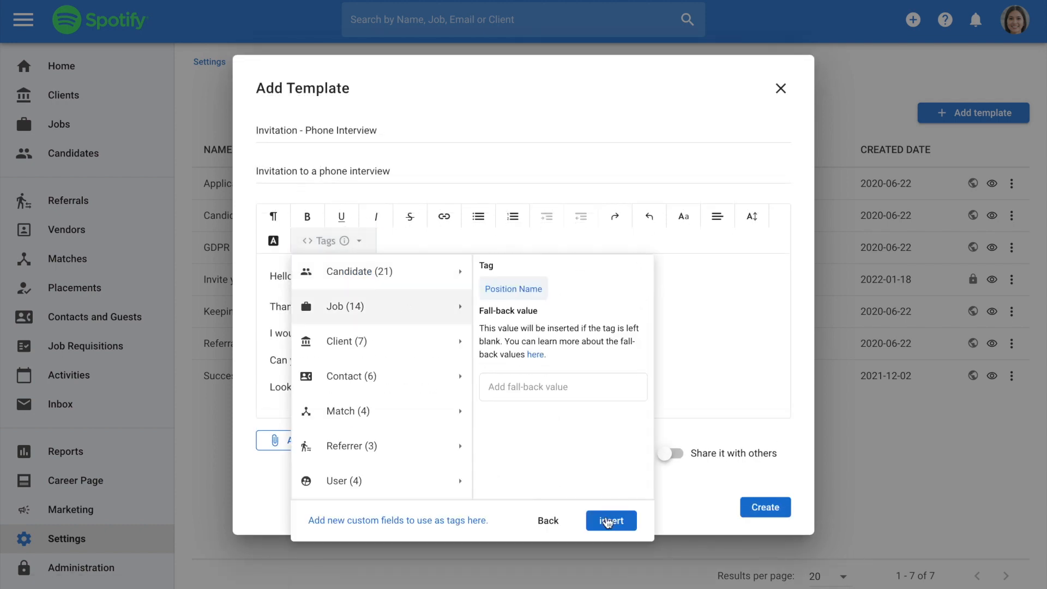
{"action": "left_click", "coordinate": [611, 521]}
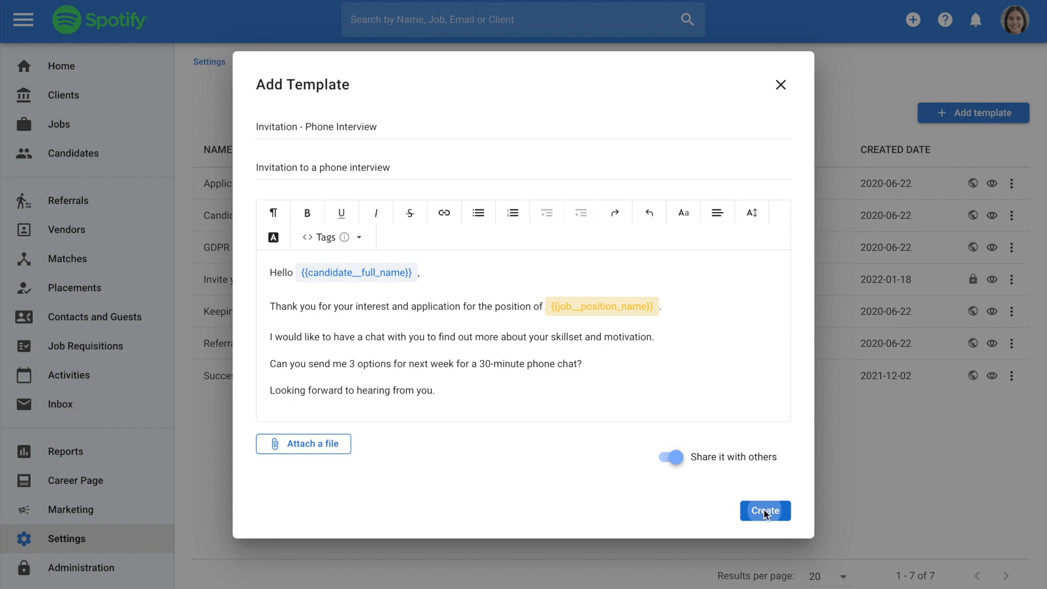
{"action": "left_click", "coordinate": [765, 510]}
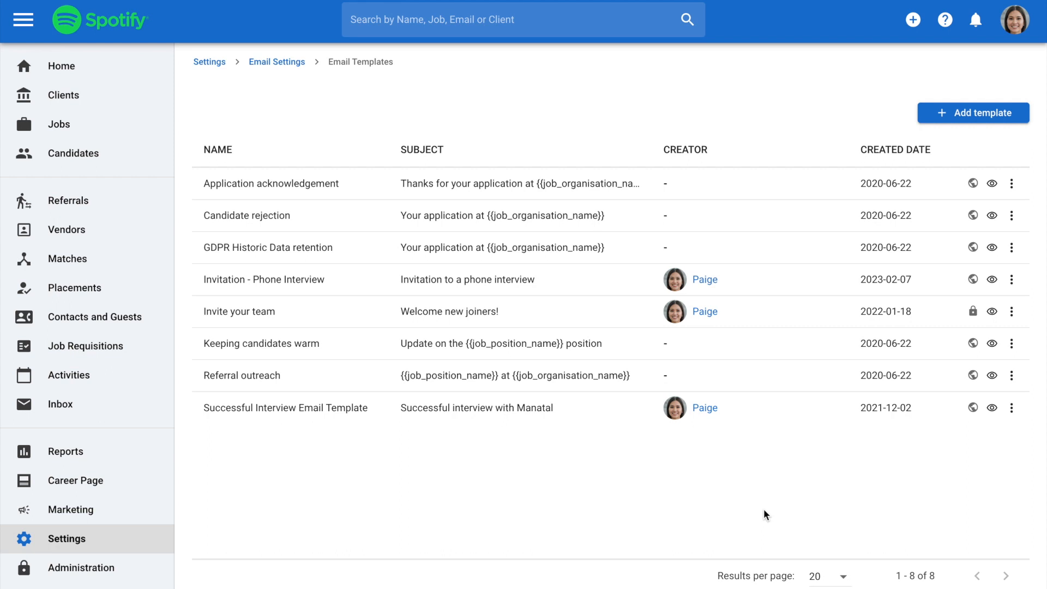
{"action": "mouse_move", "coordinate": [971, 303]}
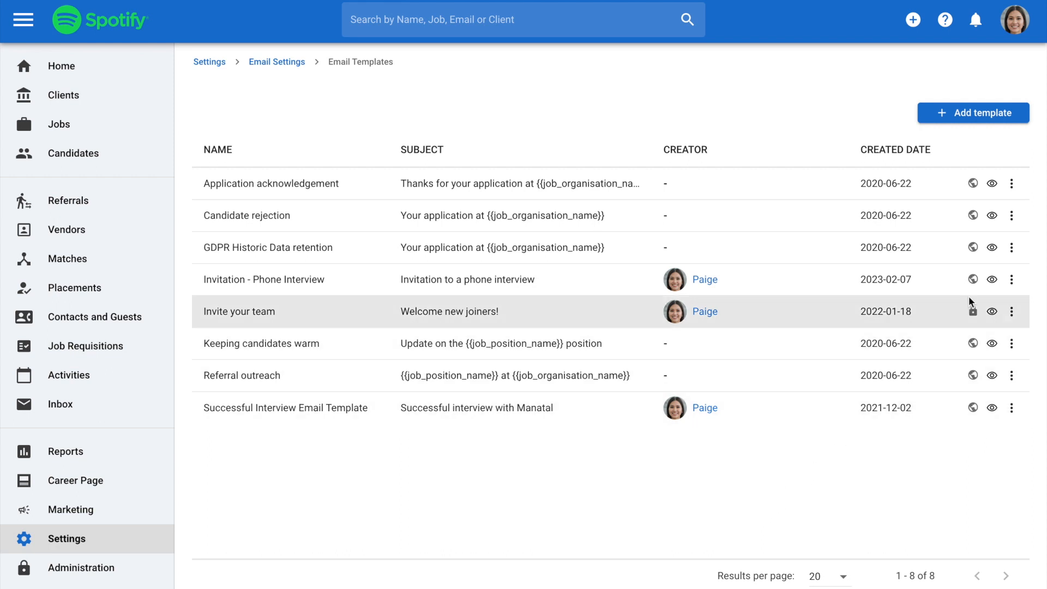
{"action": "left_click", "coordinate": [992, 279]}
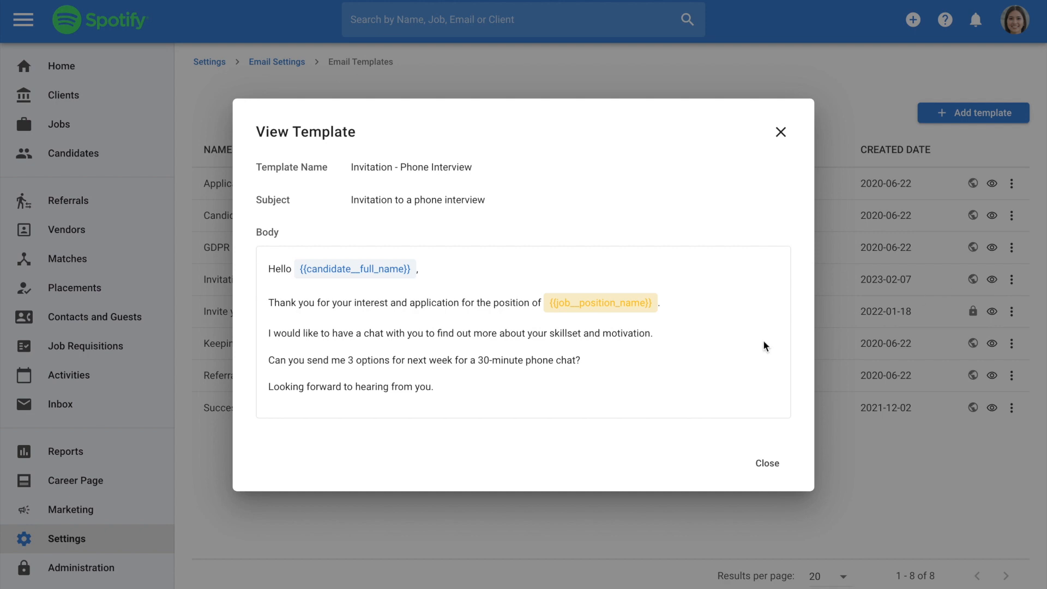
{"action": "mouse_move", "coordinate": [739, 355]}
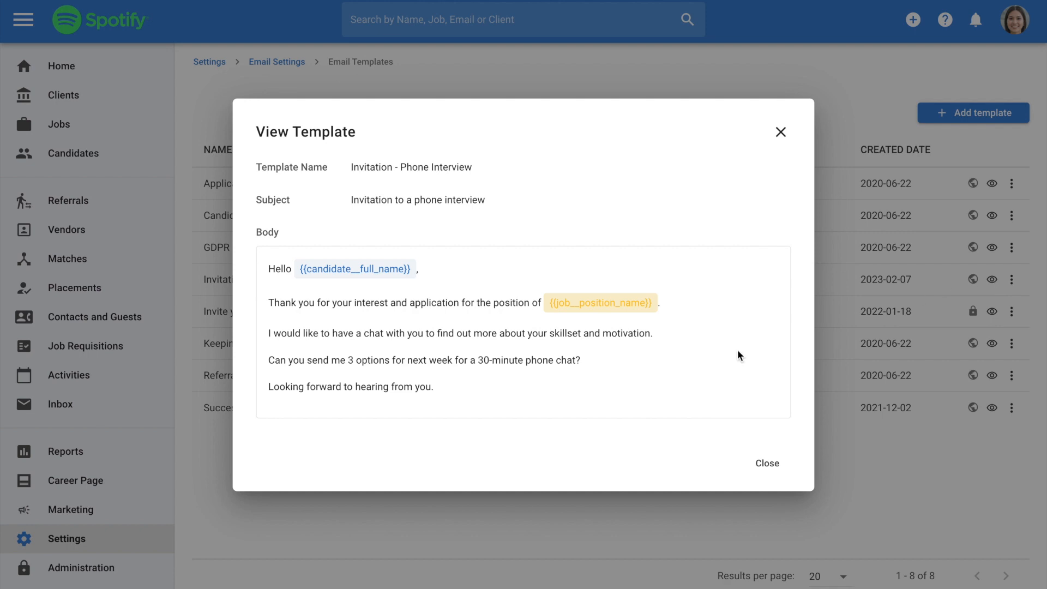
{"action": "mouse_move", "coordinate": [781, 132]}
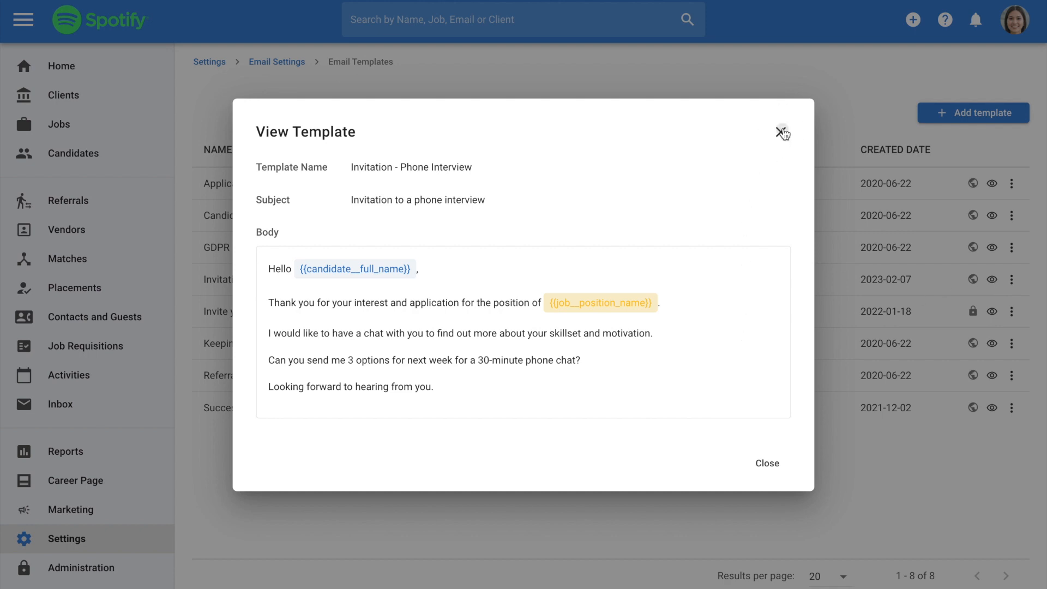
{"action": "left_click", "coordinate": [782, 132]}
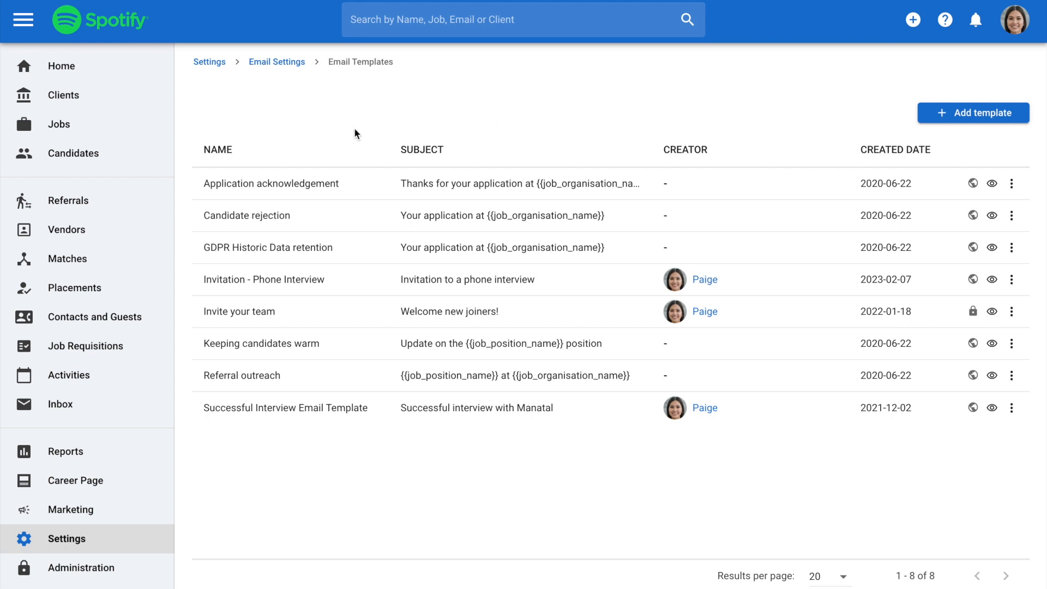
Compose an email to the Scheduling Interview candidate of the Chief Executive Officer (CEO) job.
{"action": "left_click", "coordinate": [59, 124]}
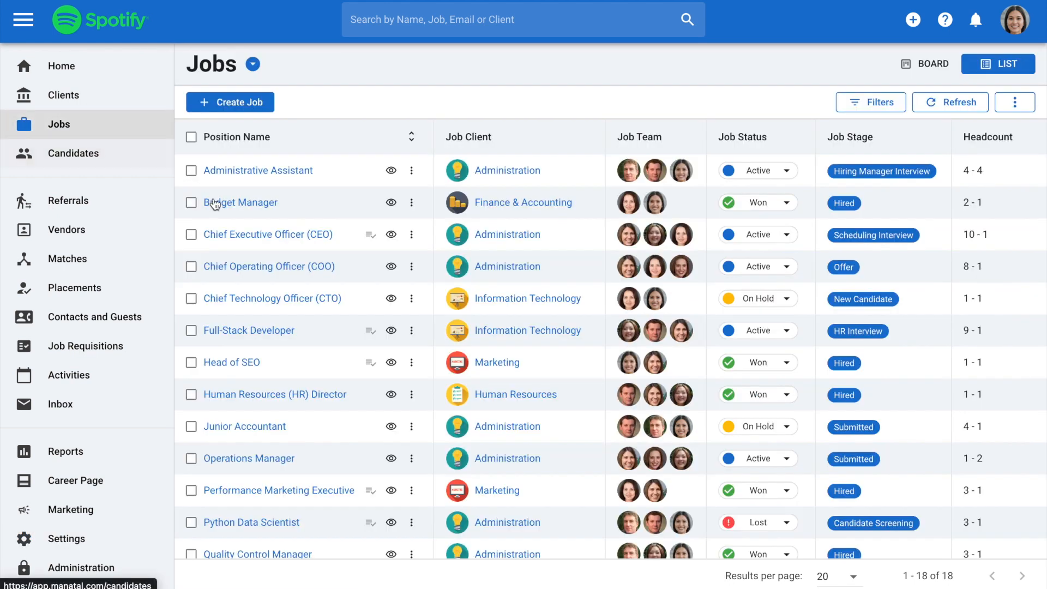
{"action": "left_click", "coordinate": [268, 234]}
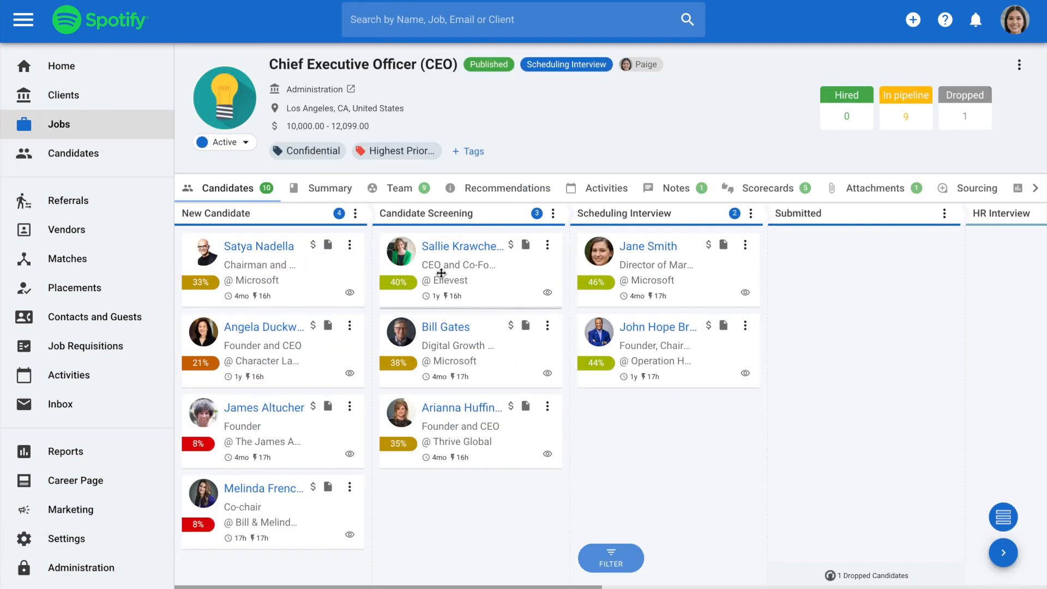
{"action": "scroll", "scroll_direction": "left", "scroll_amount": 3}
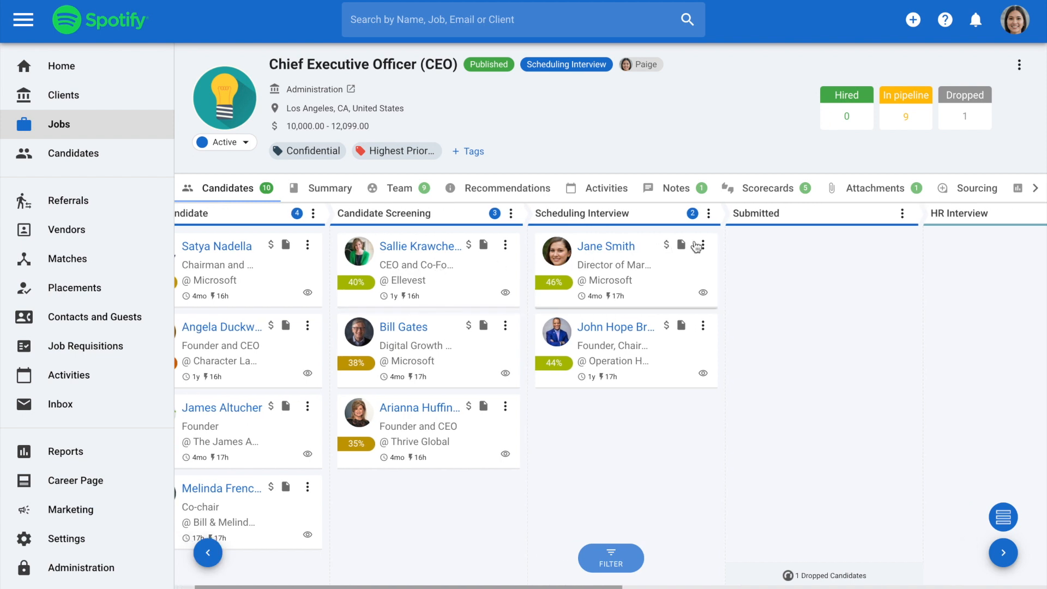
{"action": "left_click", "coordinate": [701, 245]}
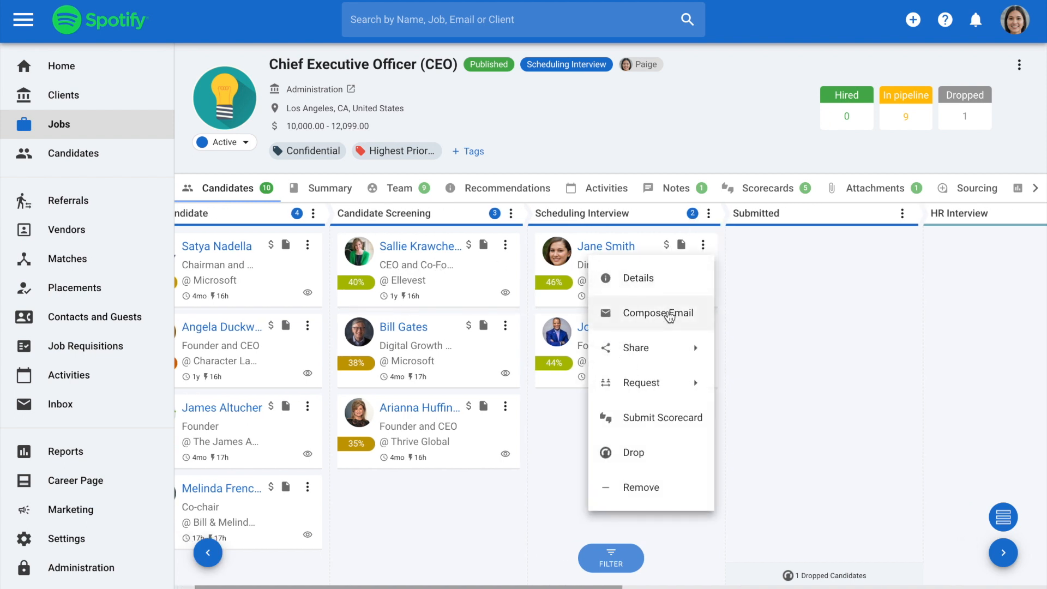
{"action": "left_click", "coordinate": [658, 313]}
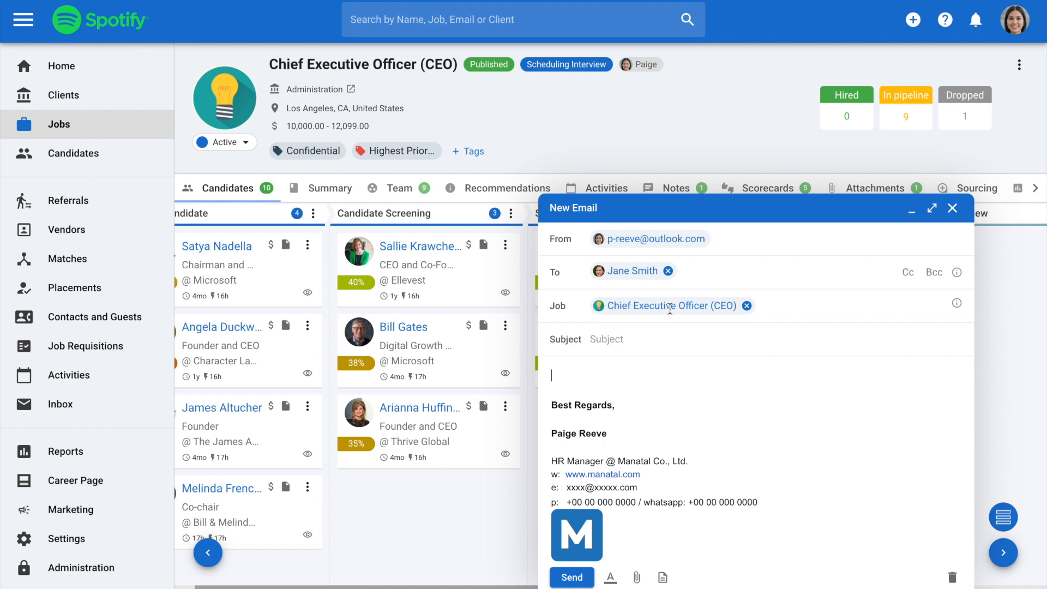
{"action": "left_click", "coordinate": [662, 577]}
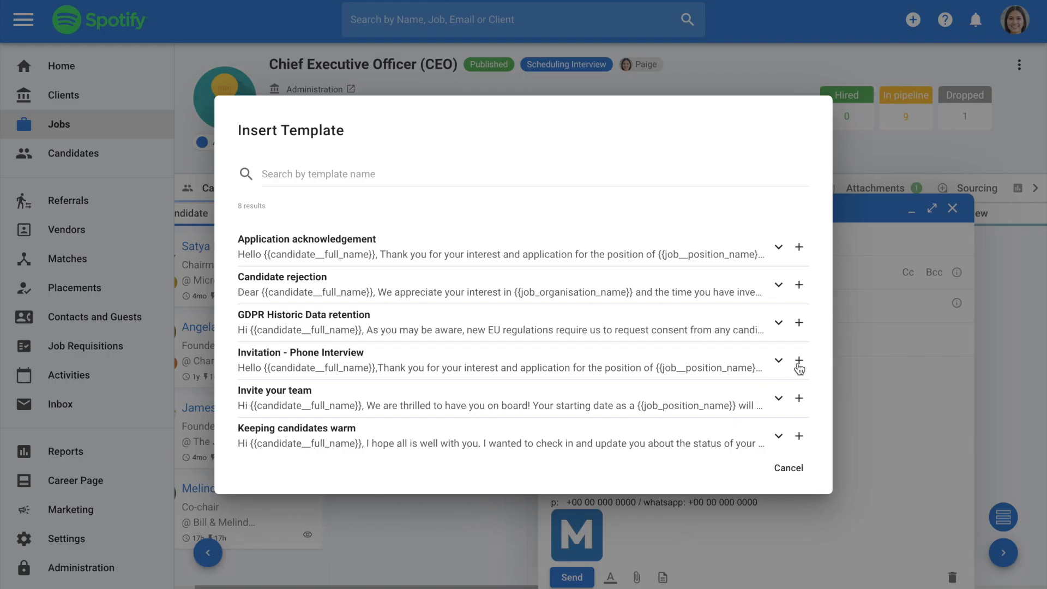
{"action": "left_click", "coordinate": [798, 366]}
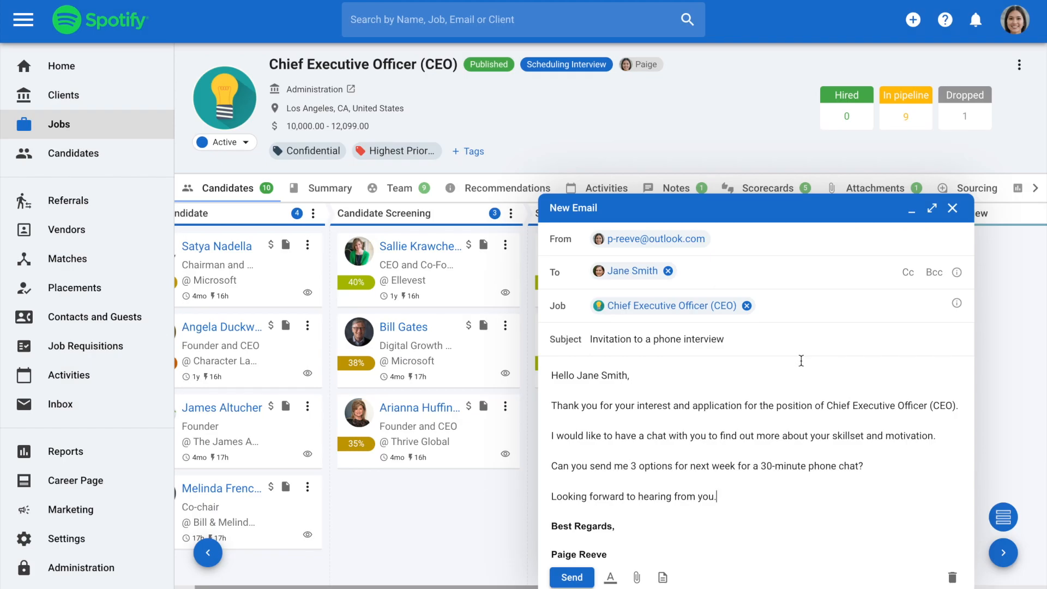